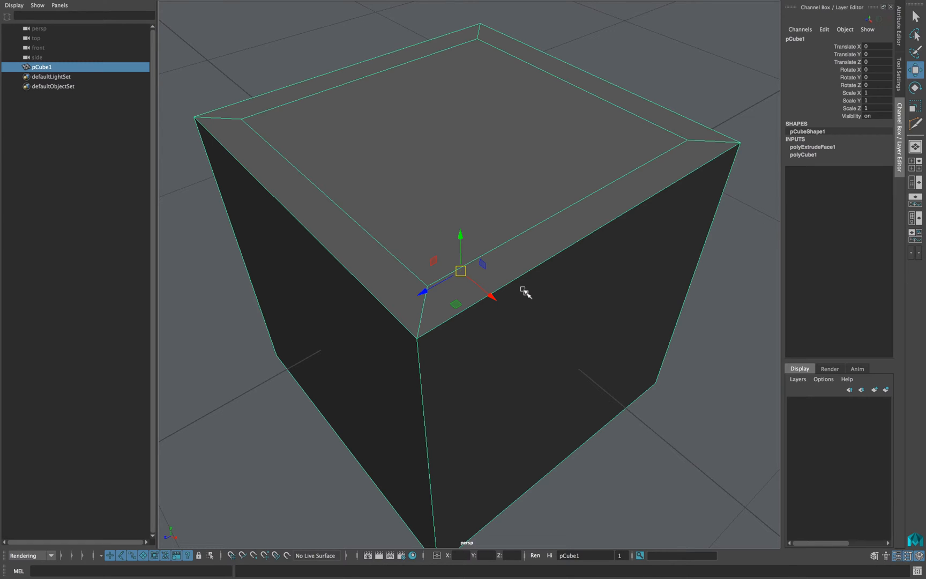
{"action": "mouse_move", "coordinate": [469, 305]}
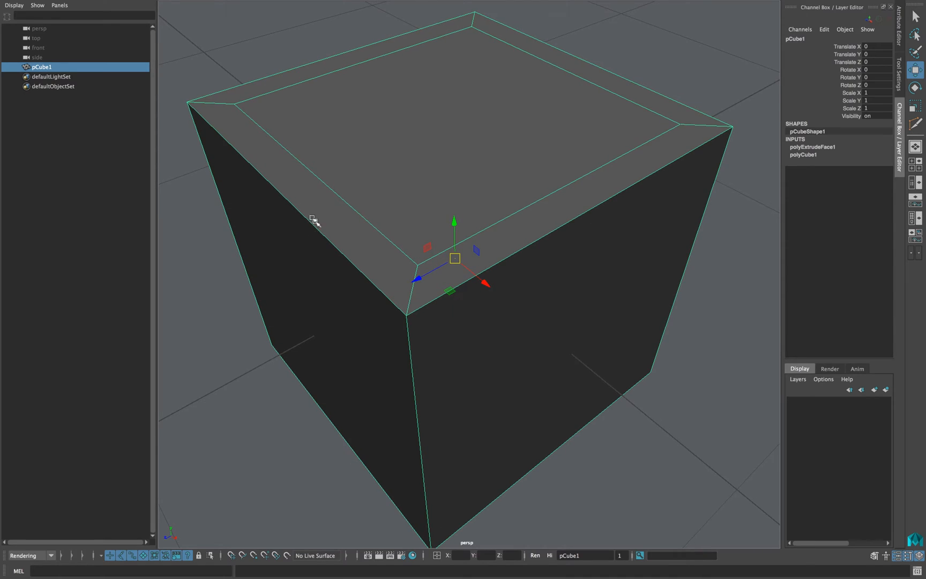
{"action": "mouse_move", "coordinate": [425, 272]}
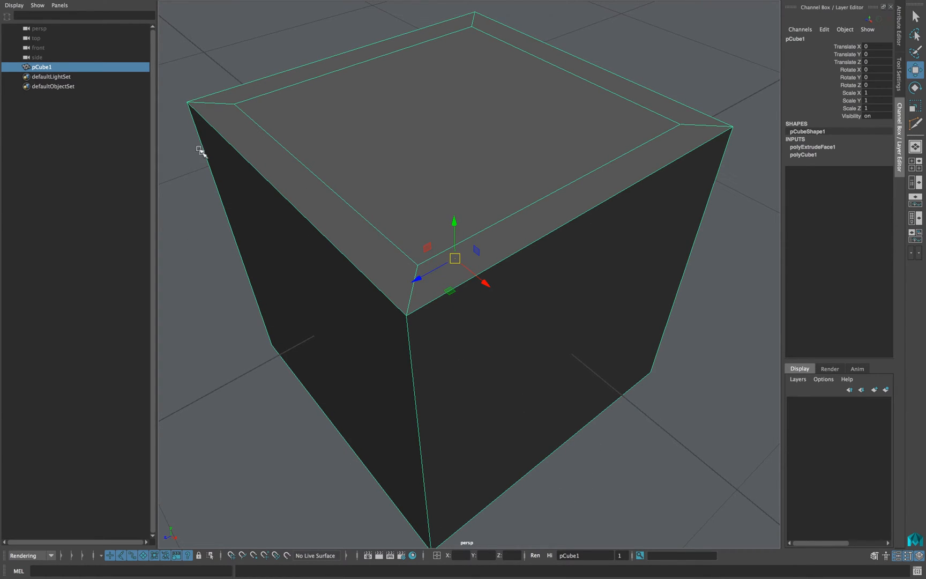
{"action": "mouse_move", "coordinate": [236, 114]}
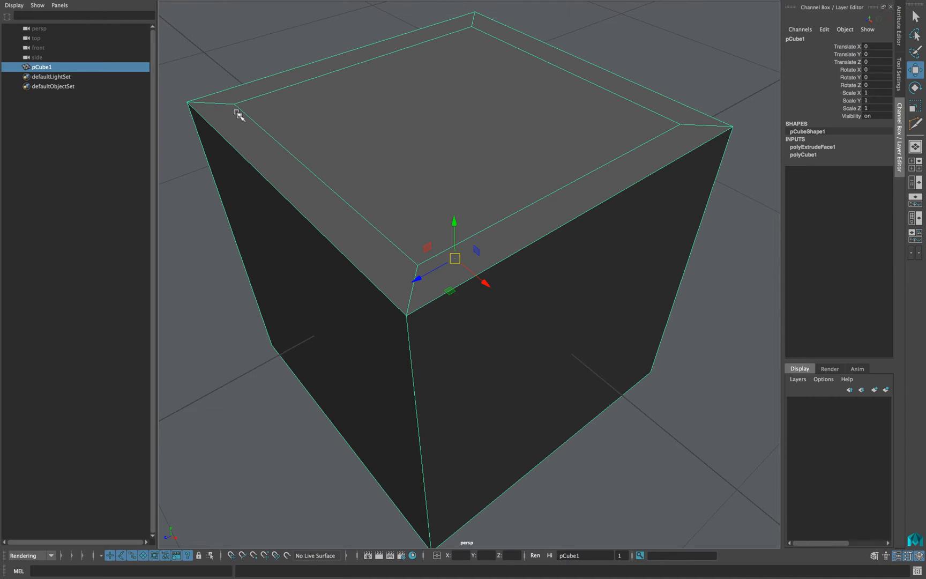
{"action": "mouse_move", "coordinate": [411, 109]}
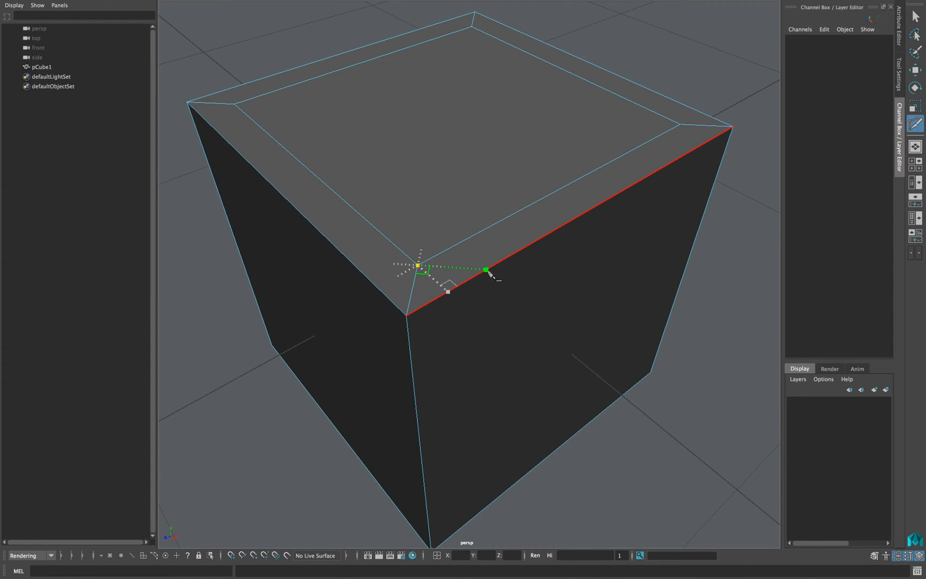
{"action": "mouse_move", "coordinate": [475, 282]}
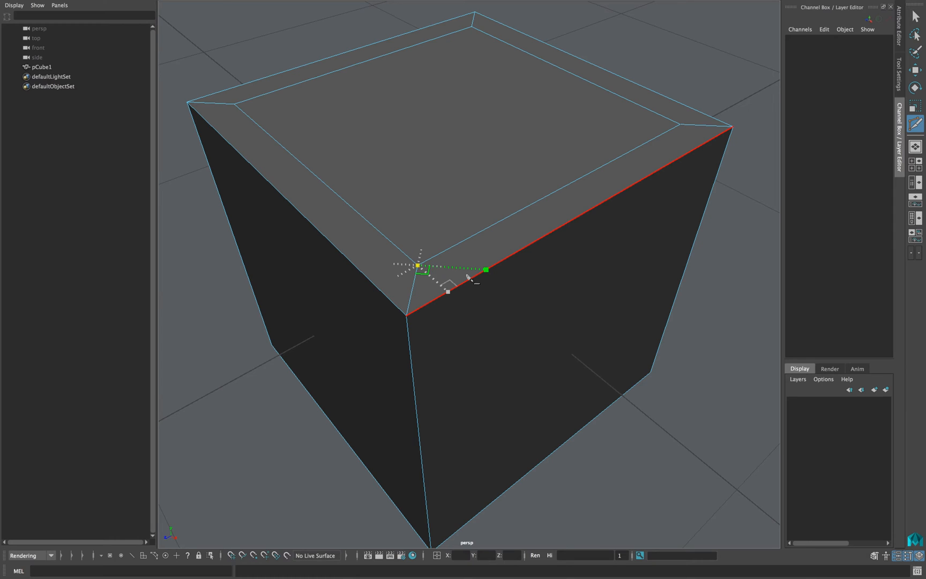